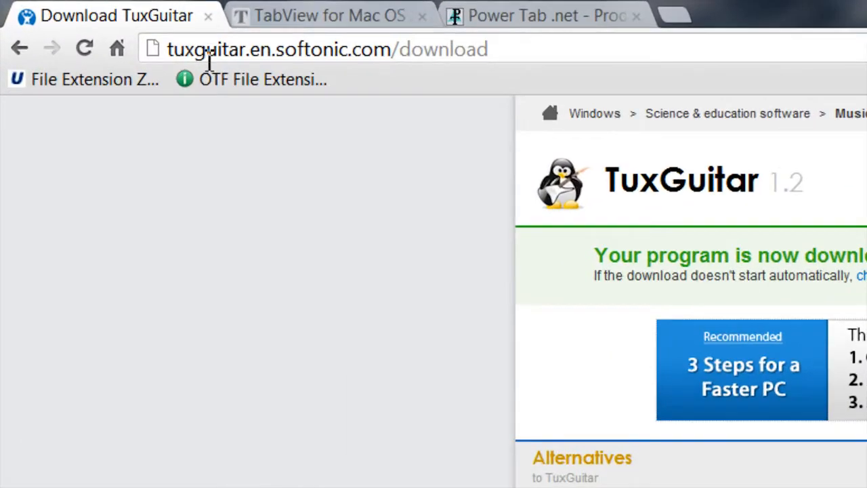
pyautogui.moveTo(332, 73)
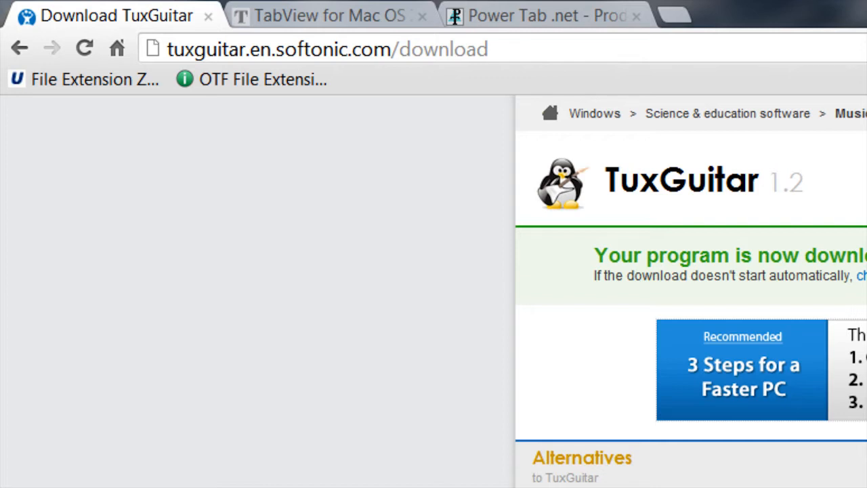
# Step: Switch from the TuxGuitar download page to the TabView for Mac OS X page
pyautogui.click(318, 15)
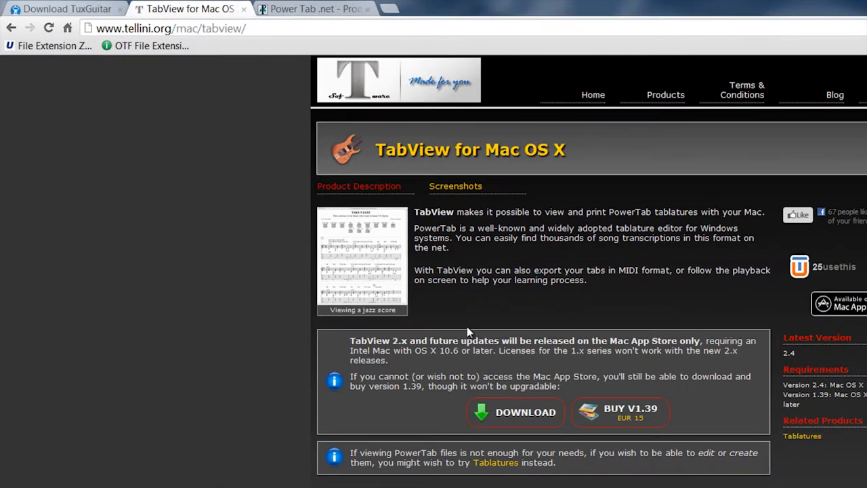
pyautogui.moveTo(515, 480)
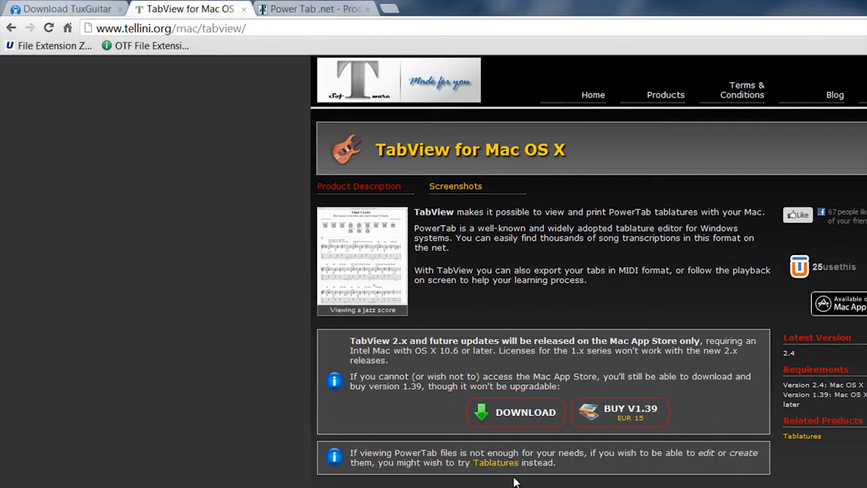
pyautogui.moveTo(514, 411)
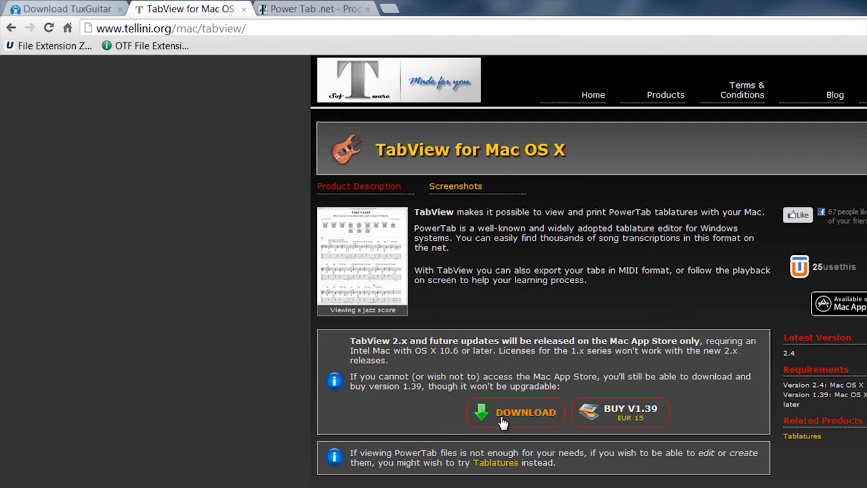
pyautogui.moveTo(673, 390)
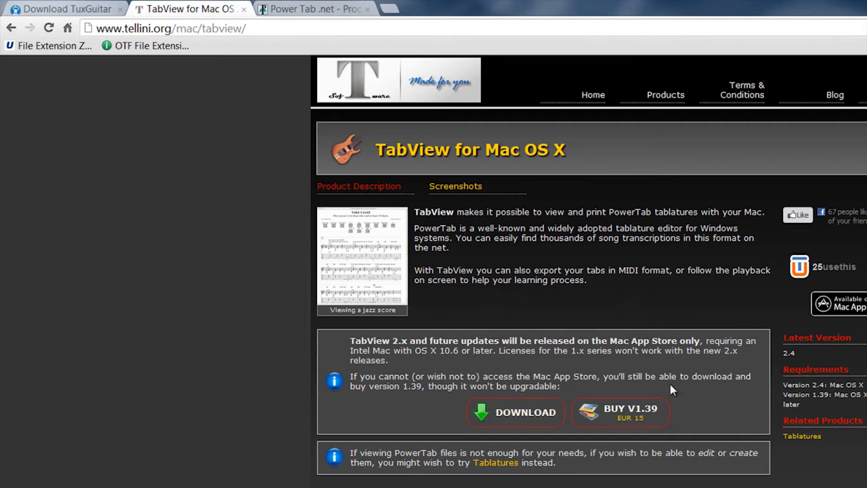
pyautogui.moveTo(306, 16)
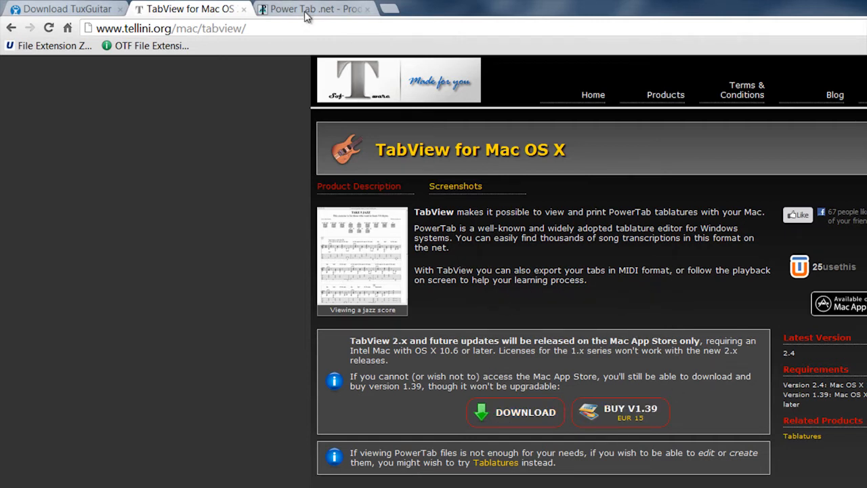
# Step: Switch from the TabView page to the Power Tab .net products page
pyautogui.click(314, 8)
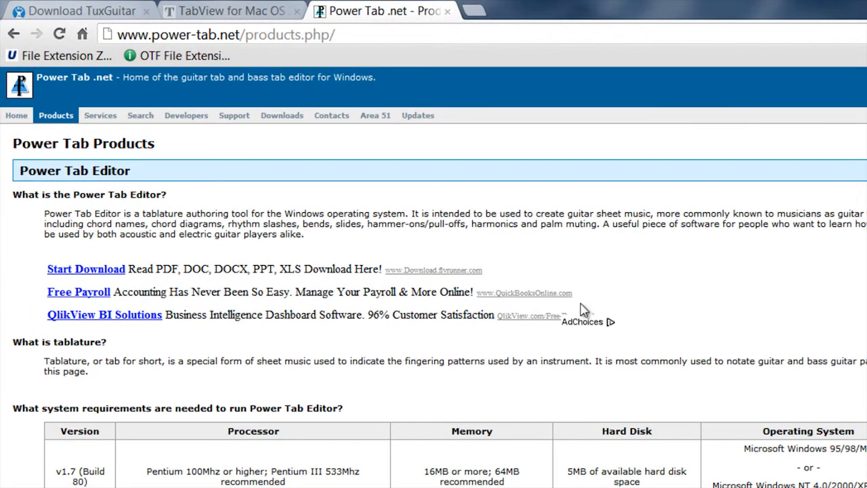
# Step: Revisit the TuxGuitar download, TabView for Mac OS X and Power Tab products pages in turn
pyautogui.click(74, 11)
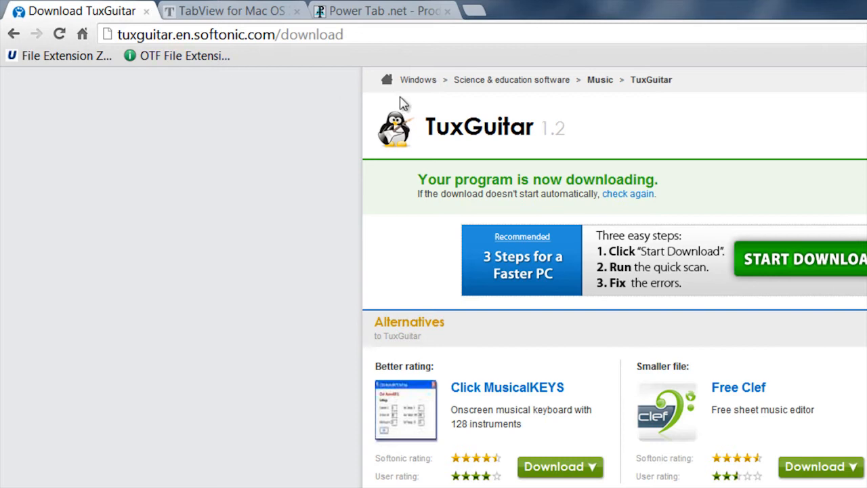
pyautogui.click(129, 6)
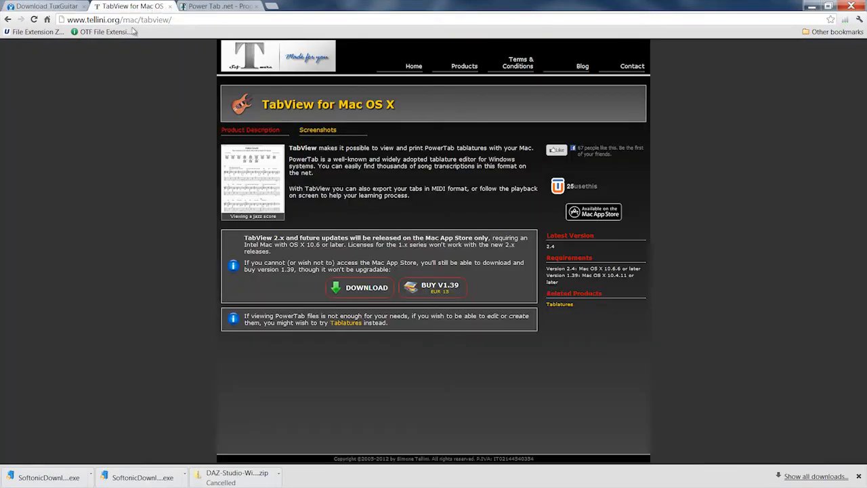
pyautogui.click(217, 5)
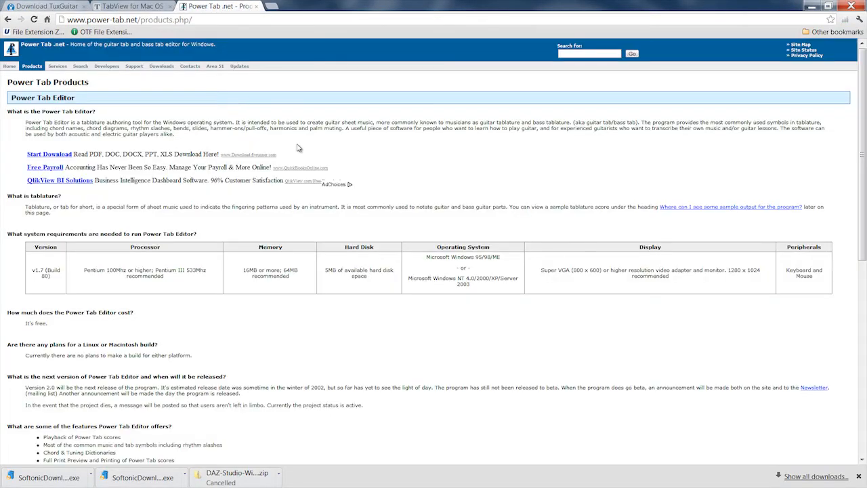
pyautogui.moveTo(584, 85)
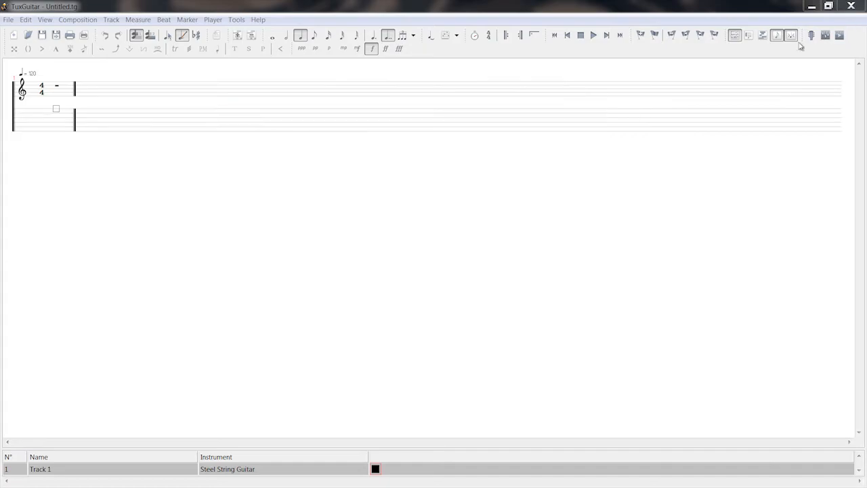
pyautogui.moveTo(380, 163)
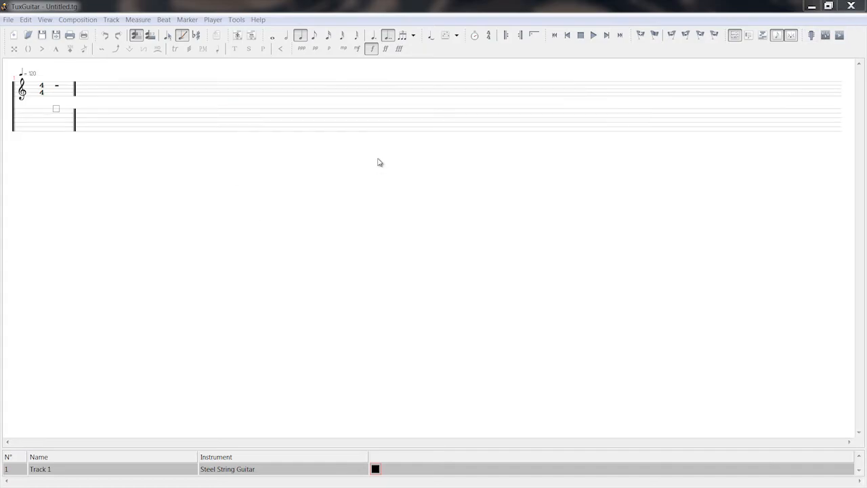
pyautogui.moveTo(122, 80)
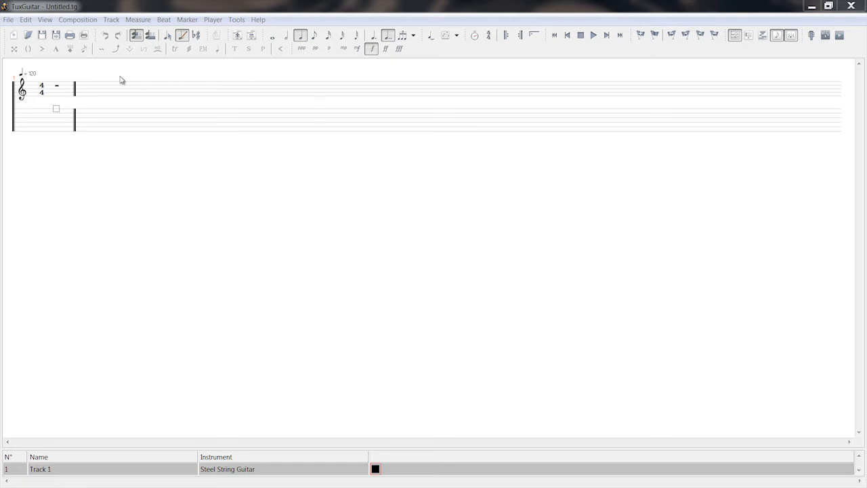
# Step: Bring up the Open dialog from the File menu with its file type filter set to PowerTab
pyautogui.click(8, 19)
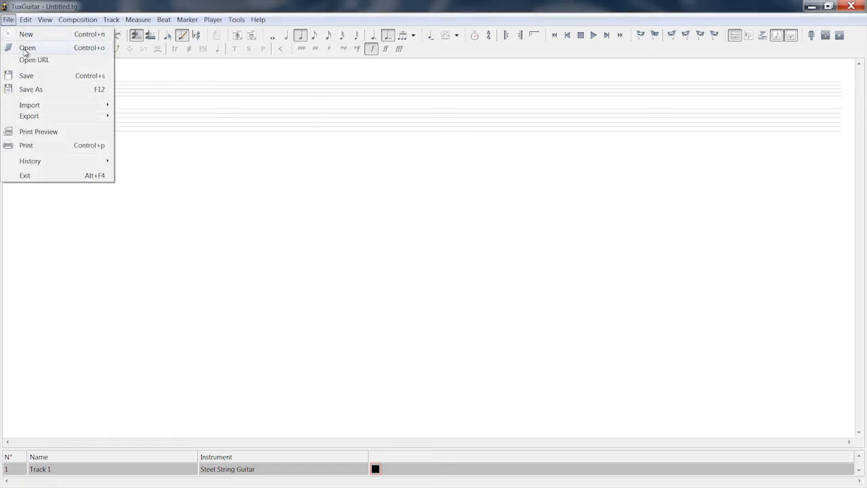
pyautogui.click(27, 48)
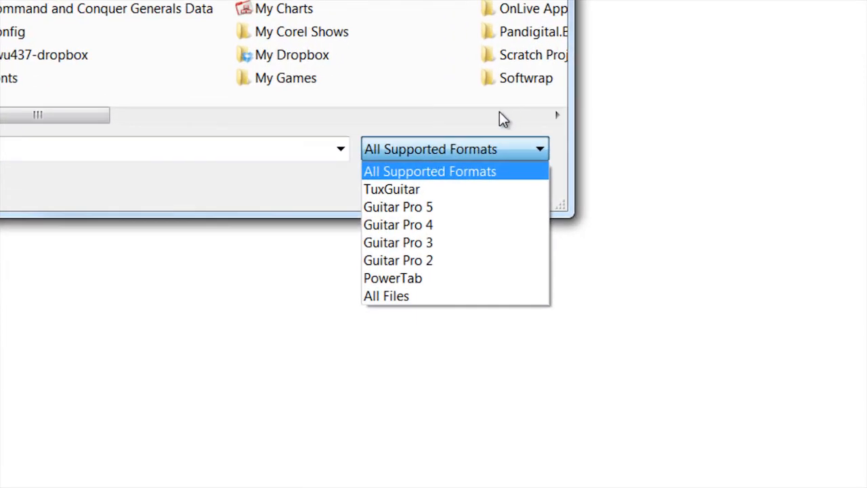
pyautogui.click(393, 278)
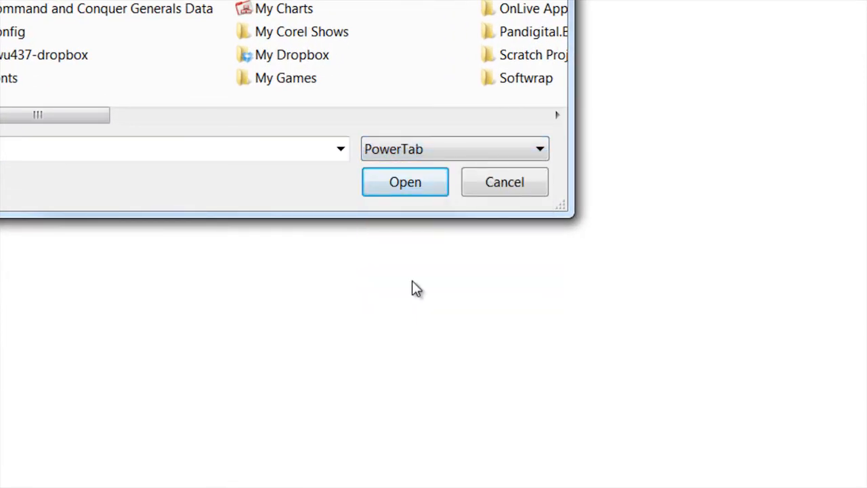